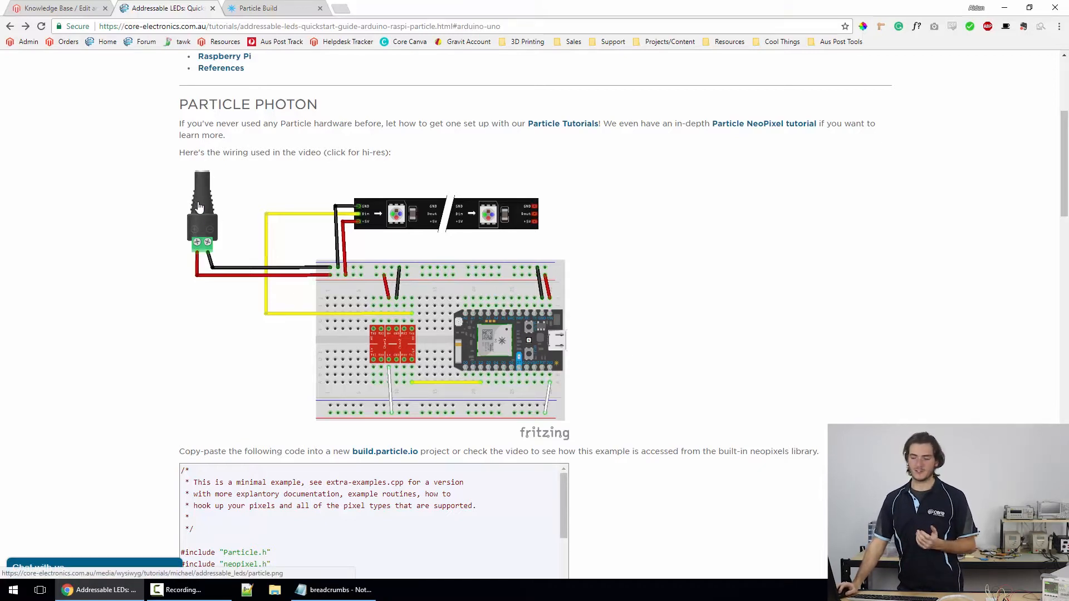
pyautogui.moveTo(208, 249)
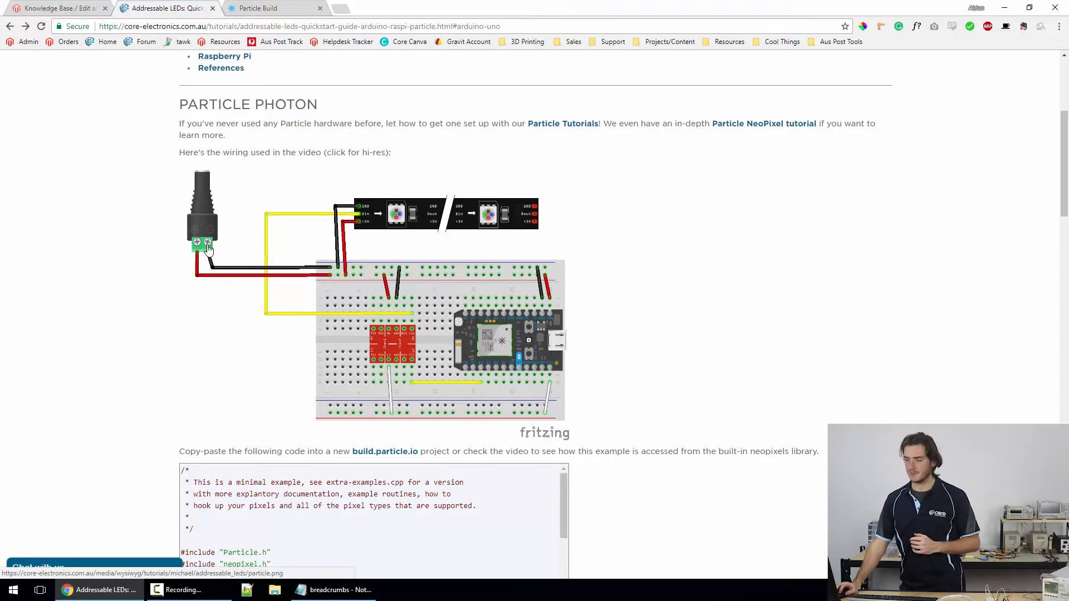
pyautogui.moveTo(229, 269)
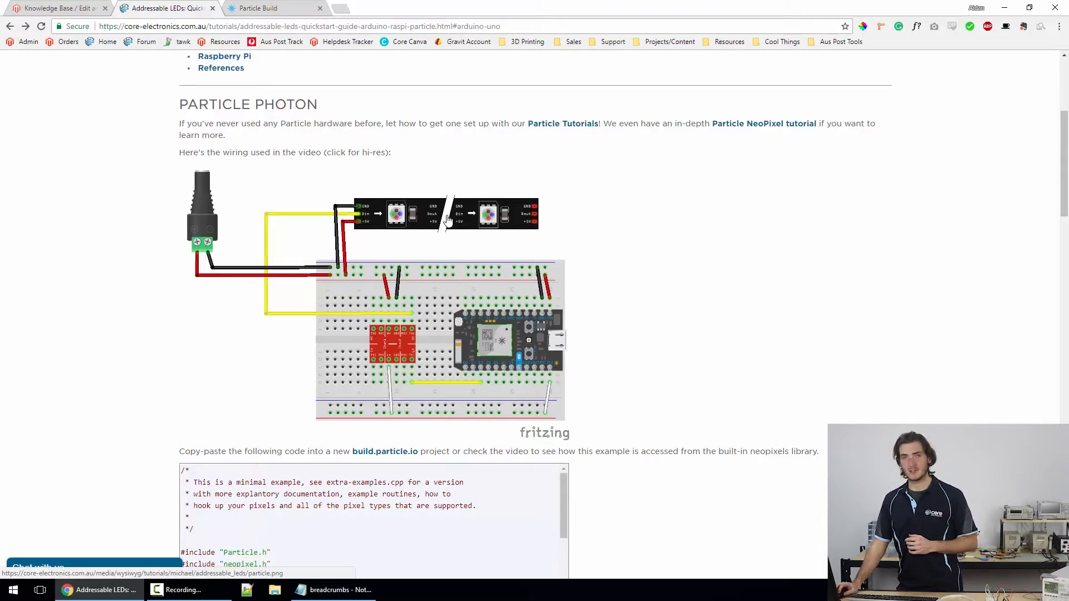
pyautogui.moveTo(405, 277)
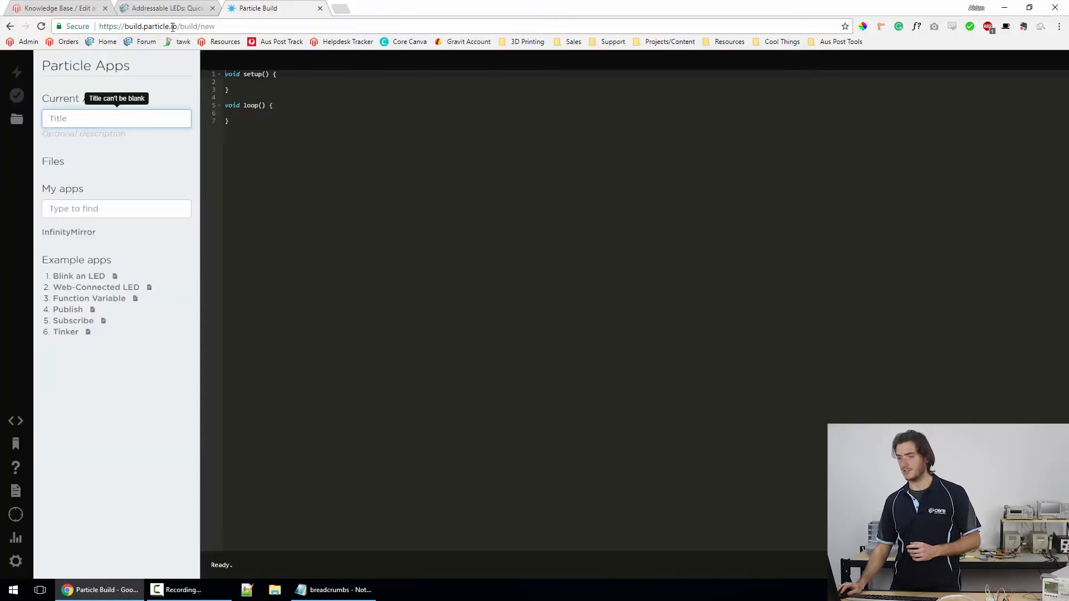
pyautogui.moveTo(163, 8)
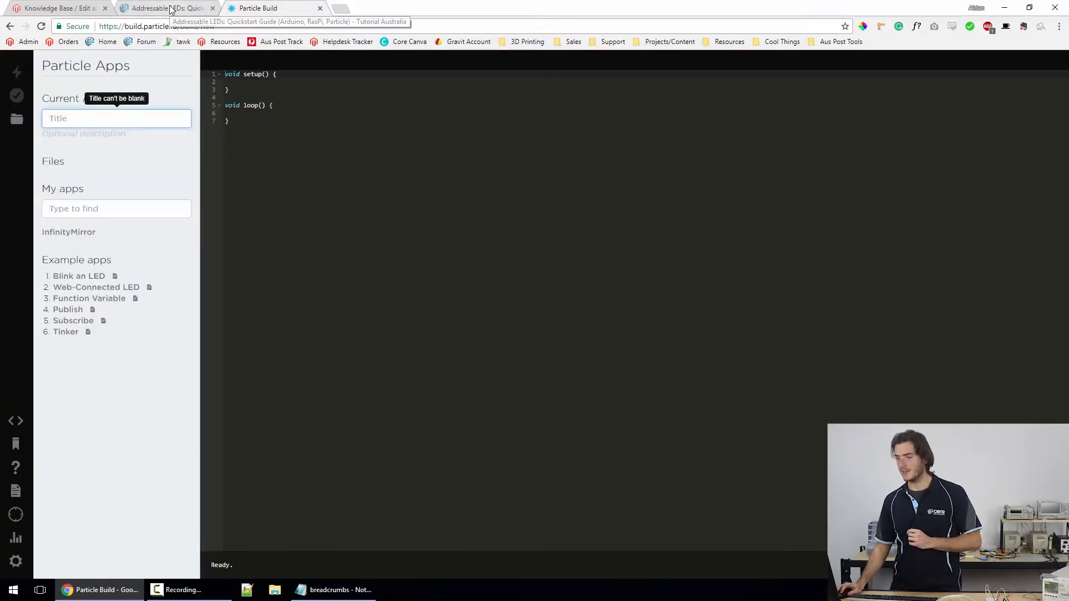
# Step: Glance at the tutorial's example code, then locate the neopixel library among the community libraries
pyautogui.click(166, 8)
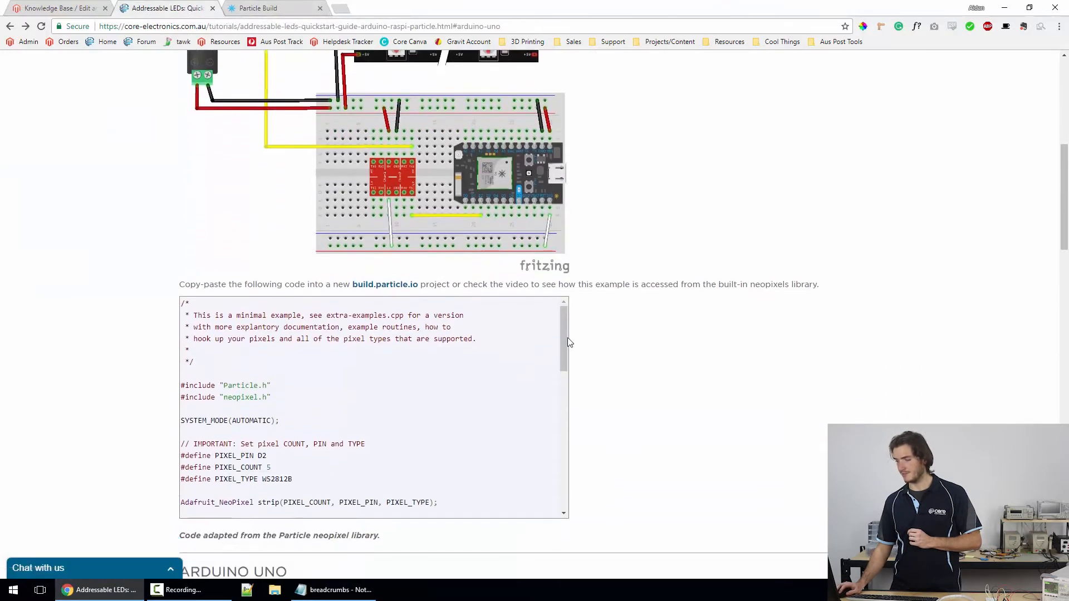
pyautogui.scroll(-3)
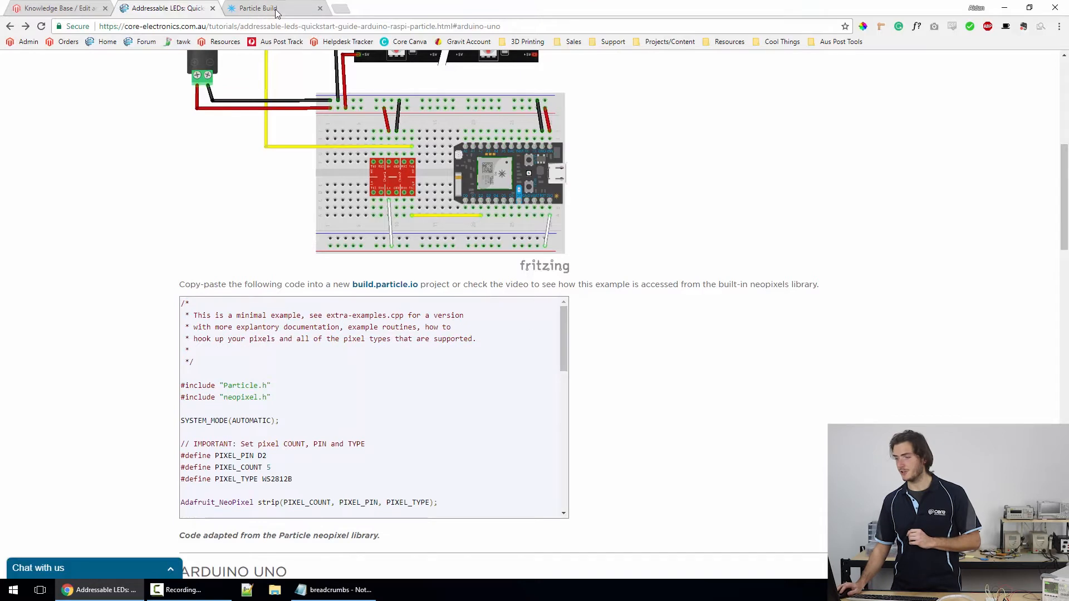
pyautogui.click(273, 8)
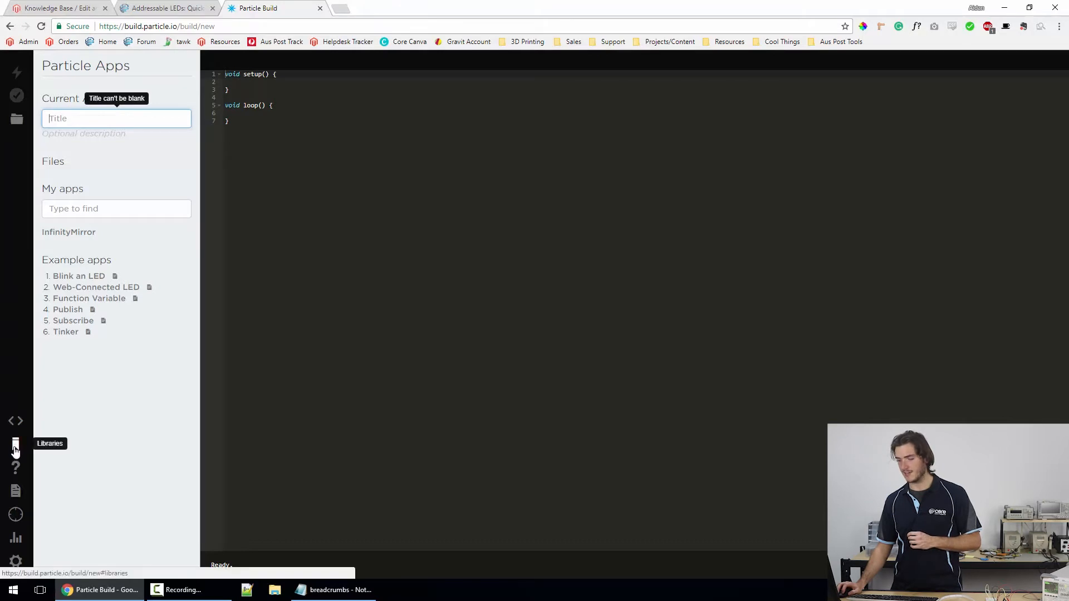
pyautogui.click(14, 443)
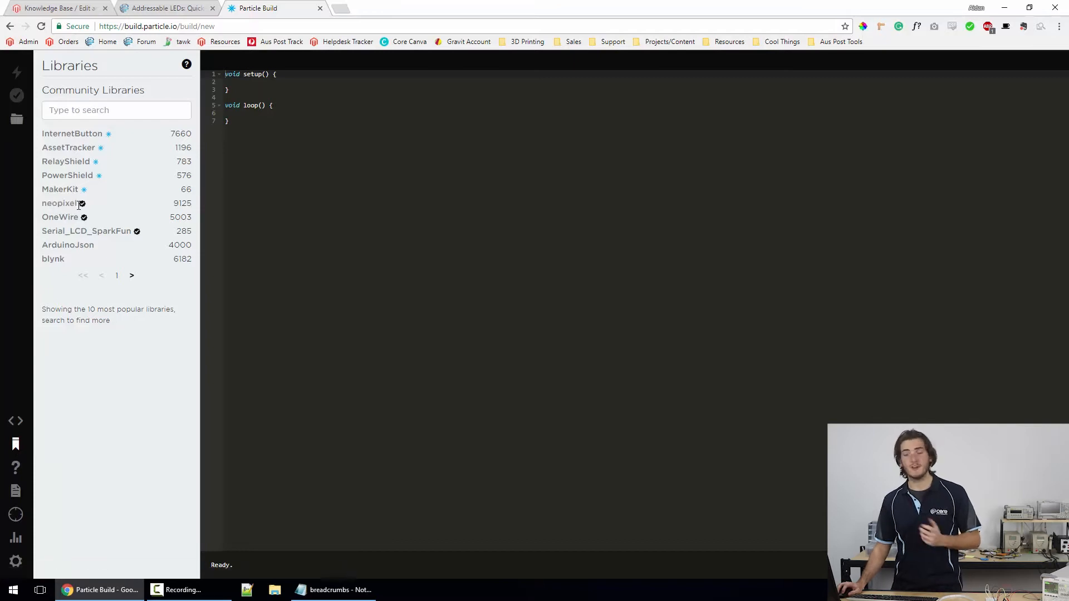
pyautogui.click(116, 110)
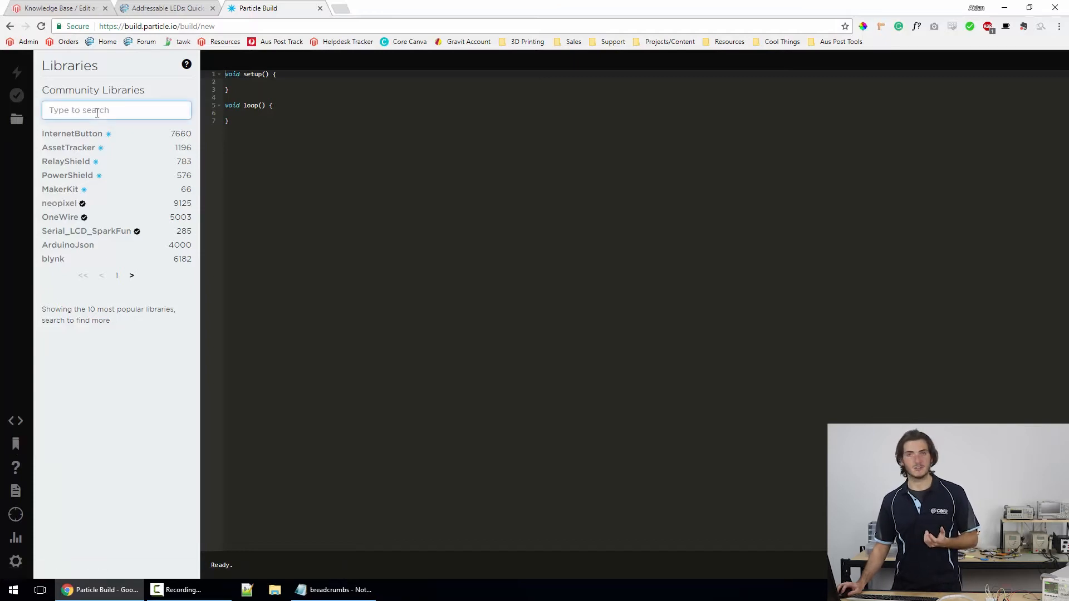
pyautogui.moveTo(59, 203)
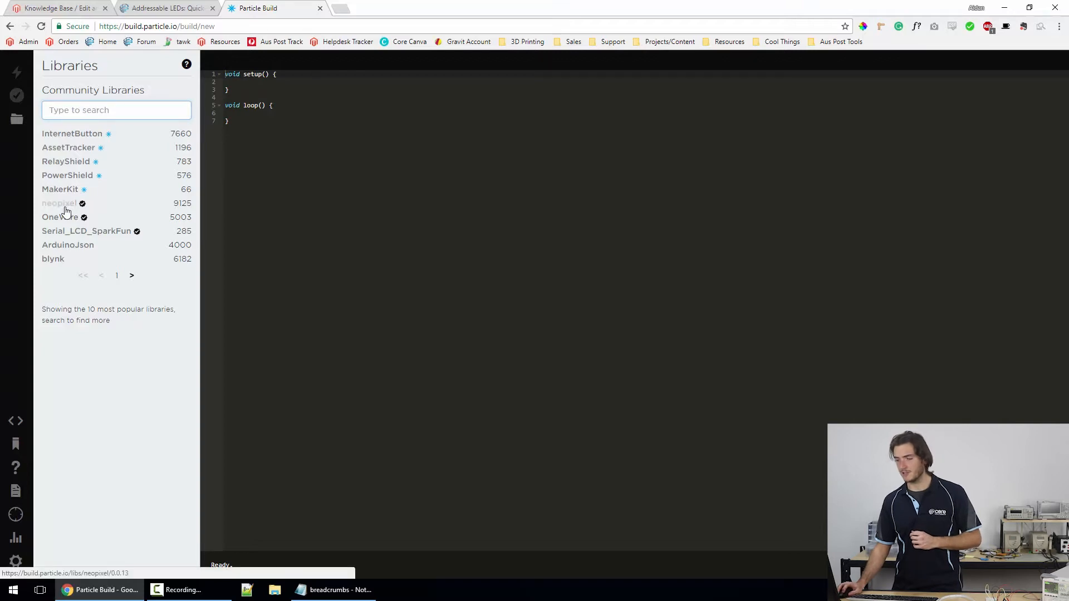
pyautogui.click(59, 203)
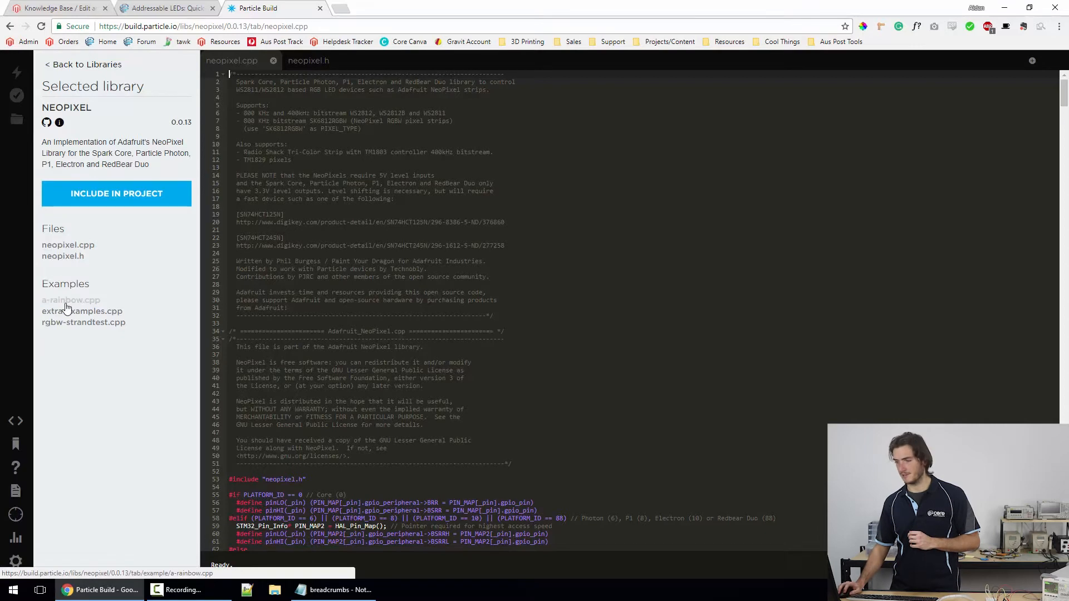
# Step: Start a new app from the neopixel library's a-rainbow.cpp example
pyautogui.click(71, 300)
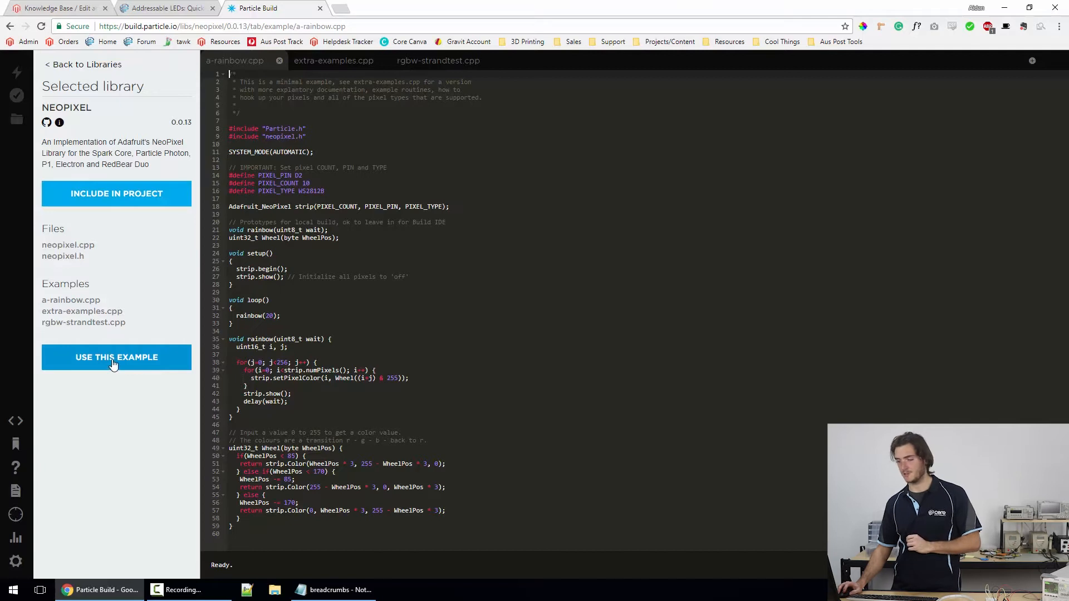
pyautogui.click(116, 357)
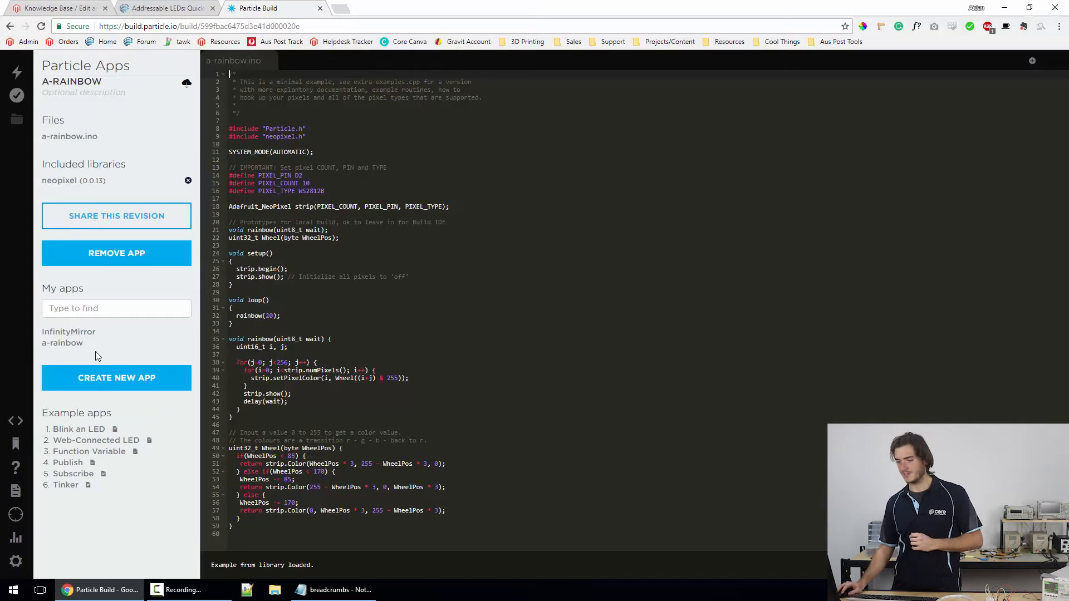
# Step: Change PIXEL_COUNT on line 15 from 10 to 100
pyautogui.doubleClick(63, 288)
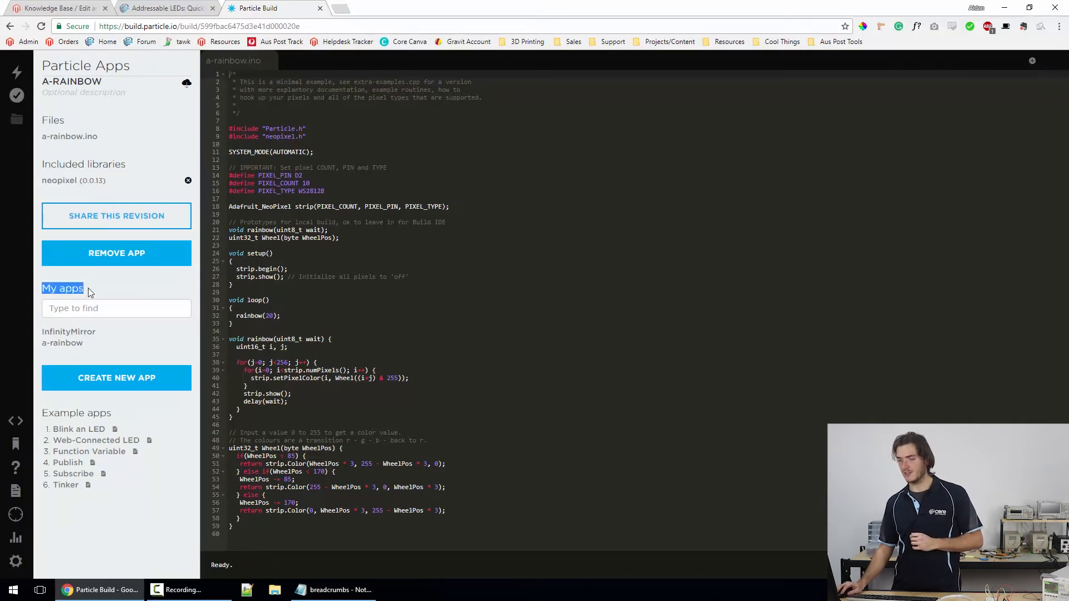
pyautogui.moveTo(48, 348)
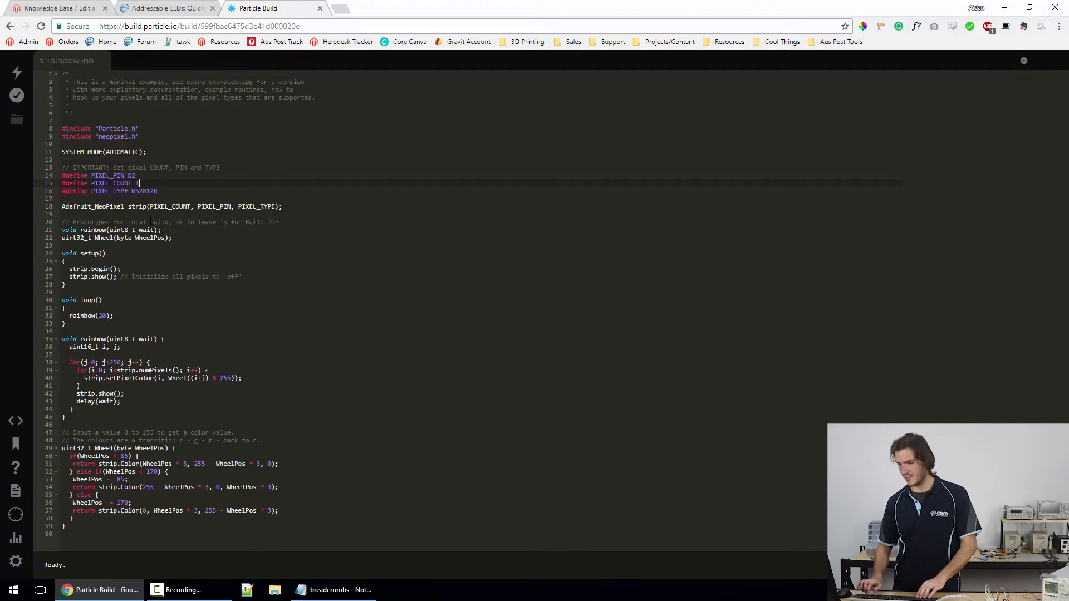
pyautogui.write('00')
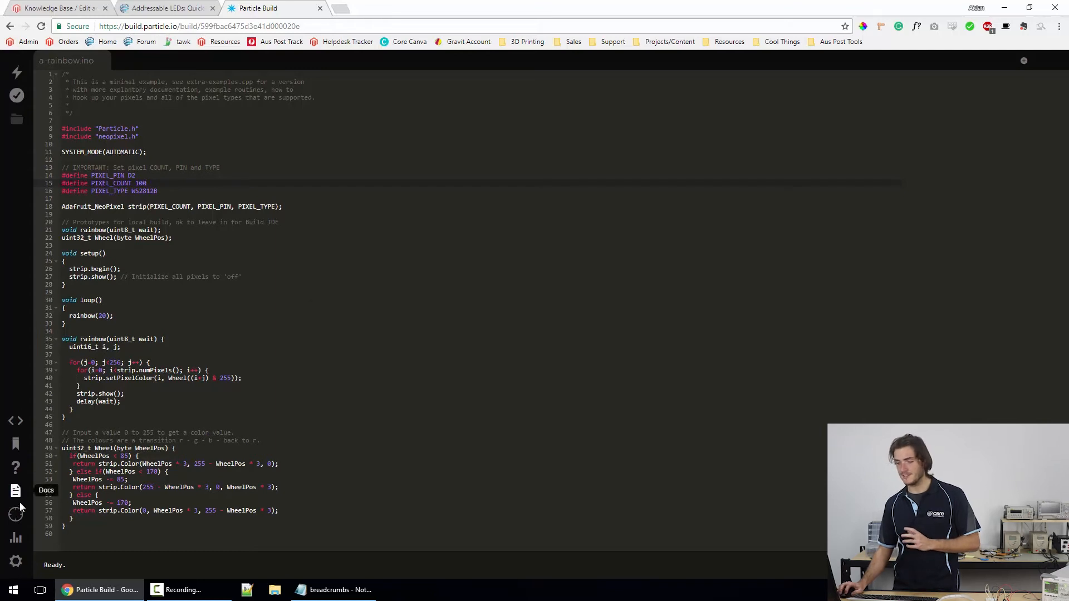
pyautogui.moveTo(16, 516)
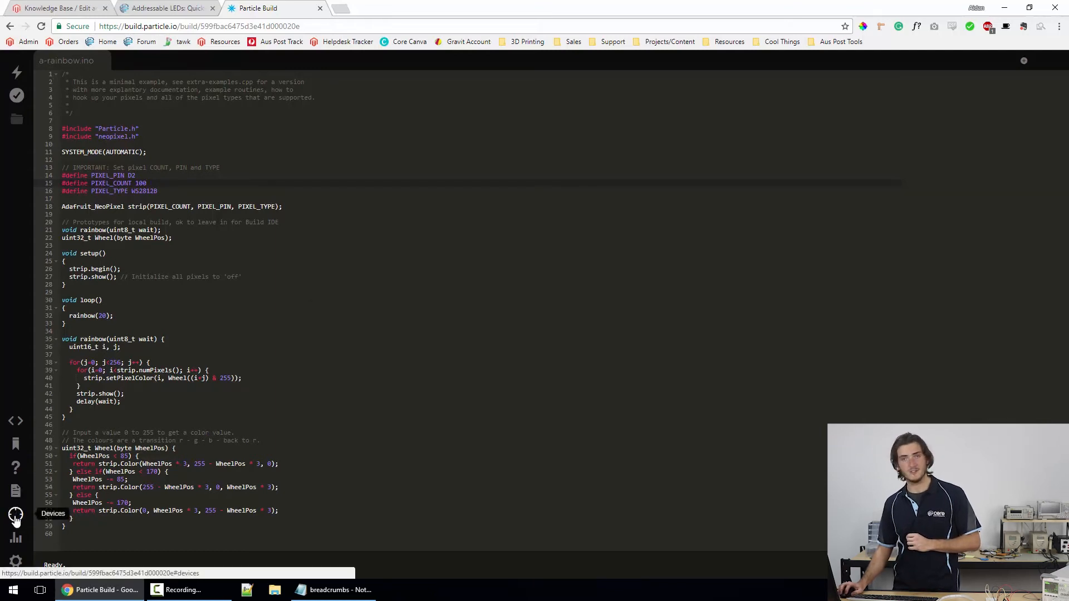
pyautogui.click(15, 515)
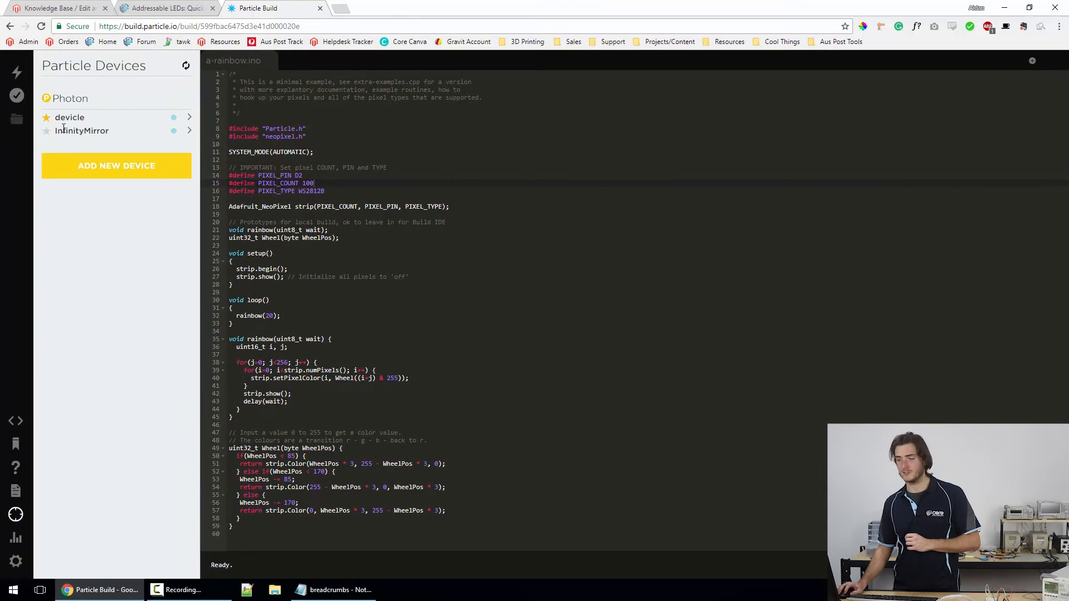
pyautogui.moveTo(64, 131)
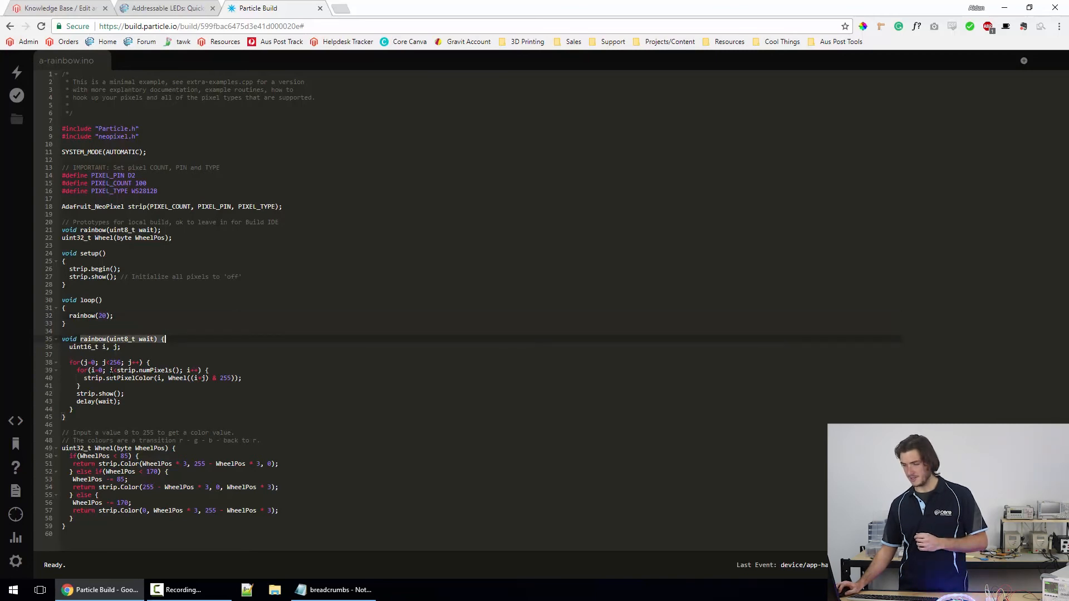
# Step: Change rainbow(20) to rainbow(1) in the loop and flash the code to the Photon
pyautogui.click(156, 338)
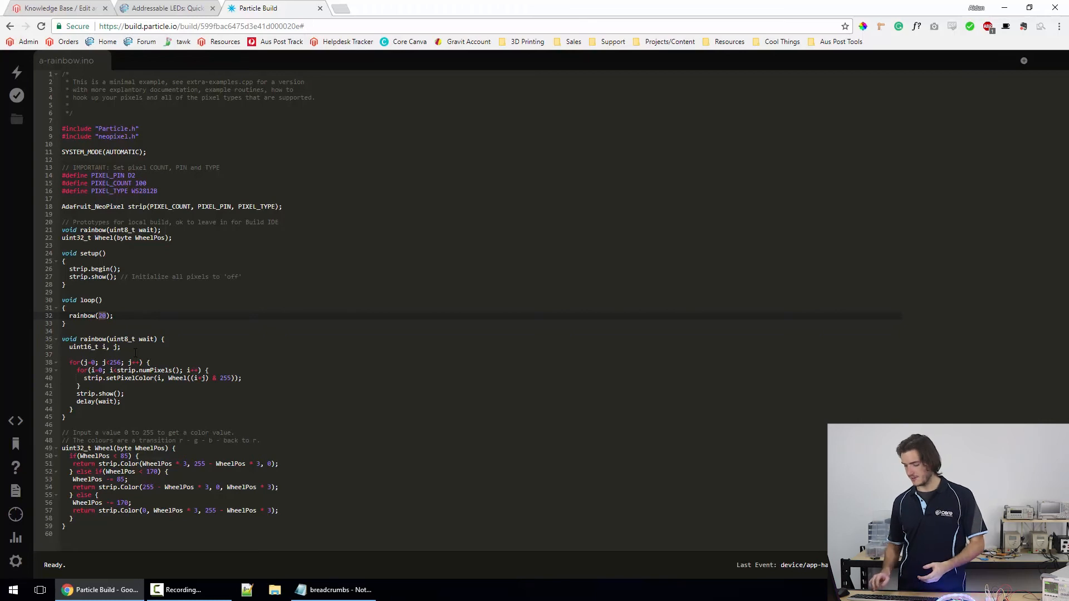
pyautogui.write('1')
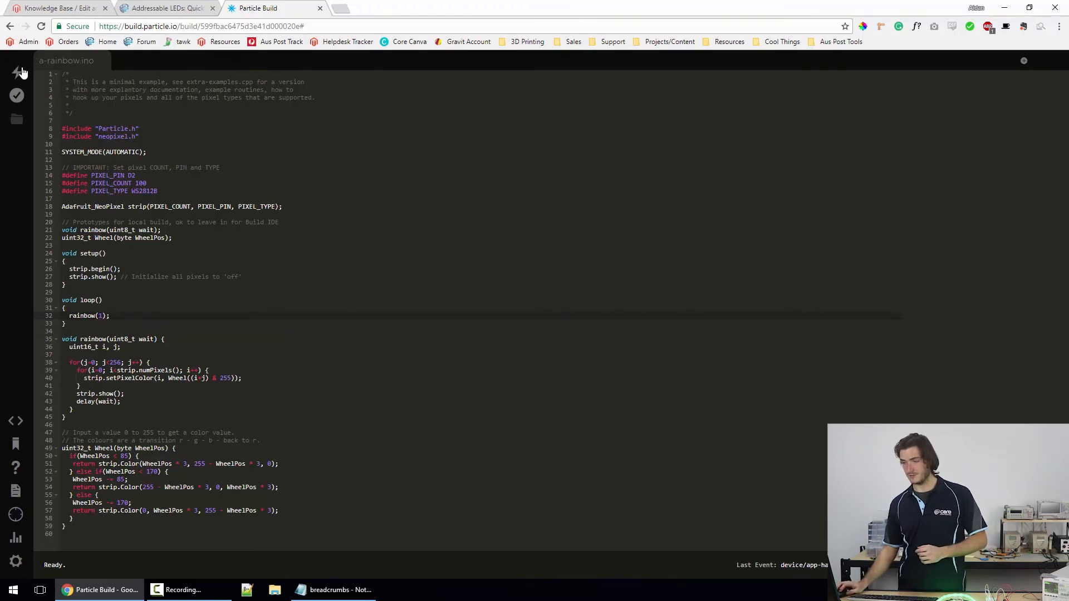
pyautogui.click(17, 72)
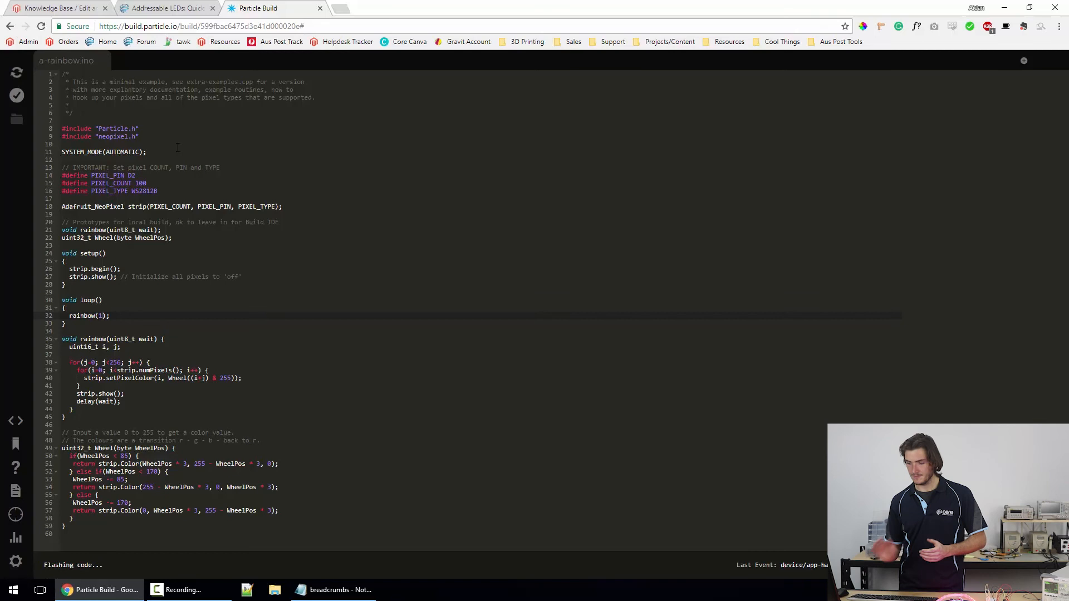